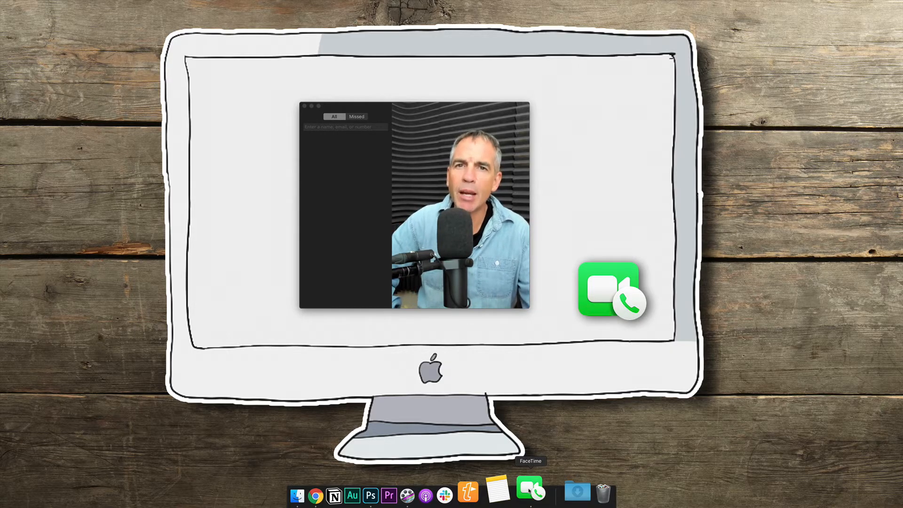
# Step: Bring up FaceTime Preferences from the FaceTime menu bar entry
pyautogui.click(96, 11)
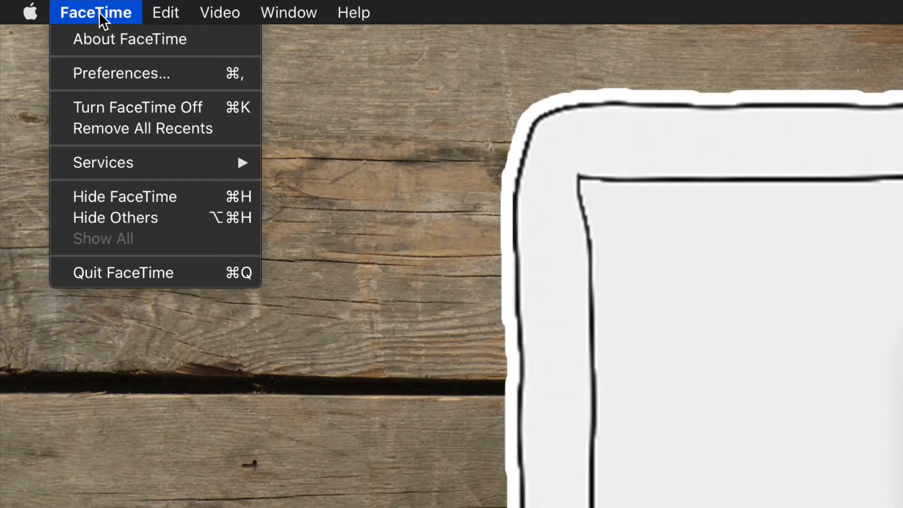
pyautogui.click(122, 74)
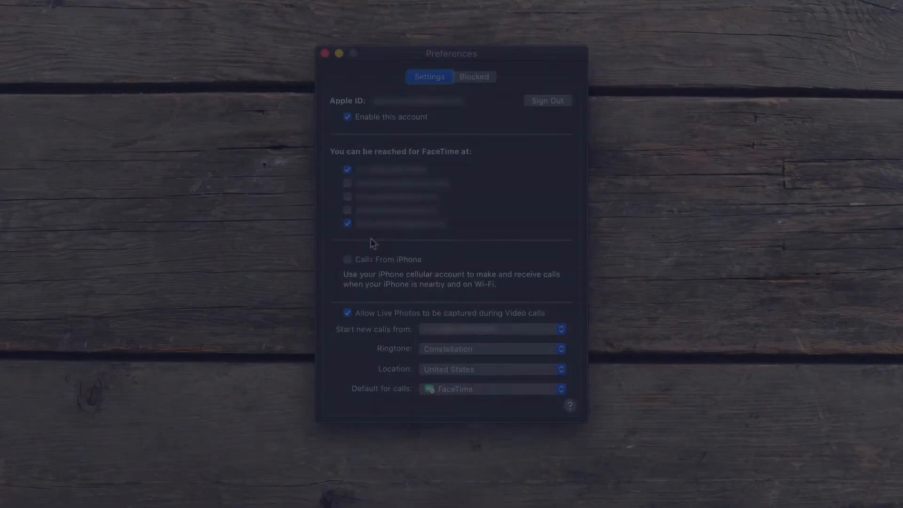
# Step: Leave Calls From iPhone unchecked in the Settings pane and close Preferences
pyautogui.click(347, 259)
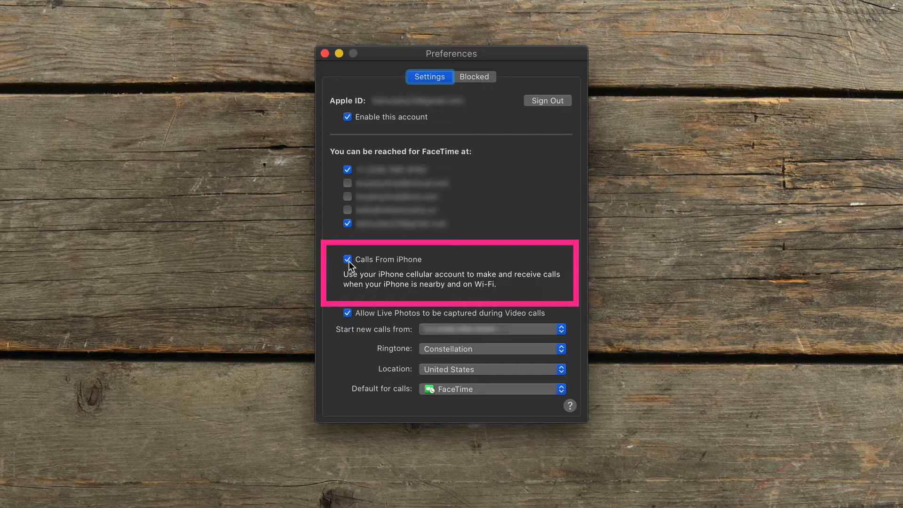
pyautogui.click(347, 260)
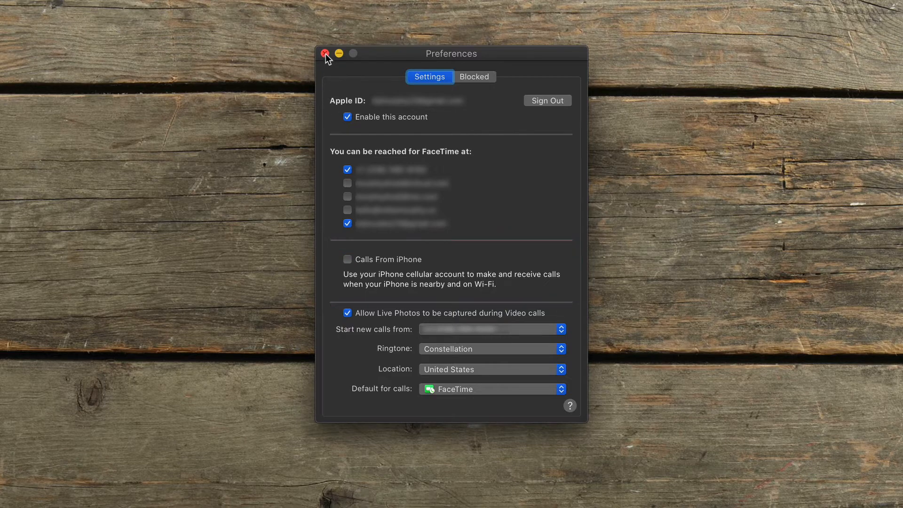
pyautogui.click(326, 53)
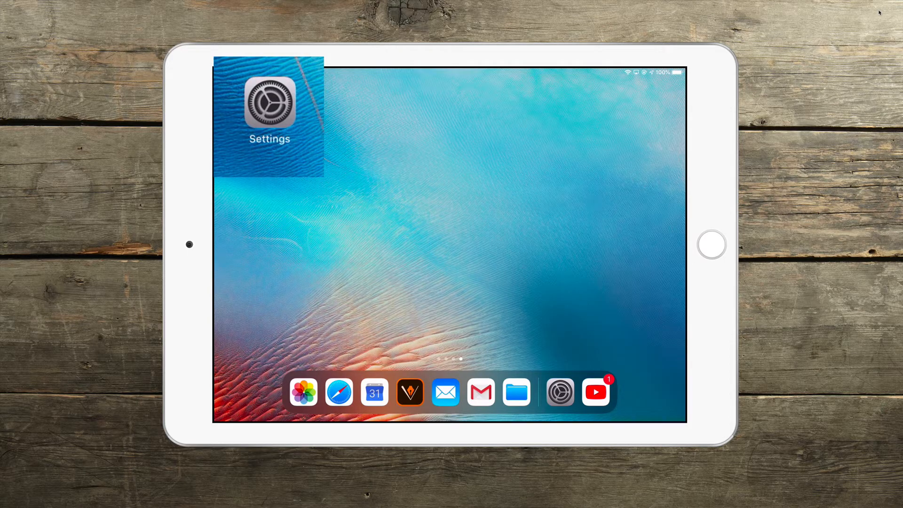
# Step: Launch iPad Settings and reach the FaceTime page showing the Calls from iPhone switch
pyautogui.click(269, 109)
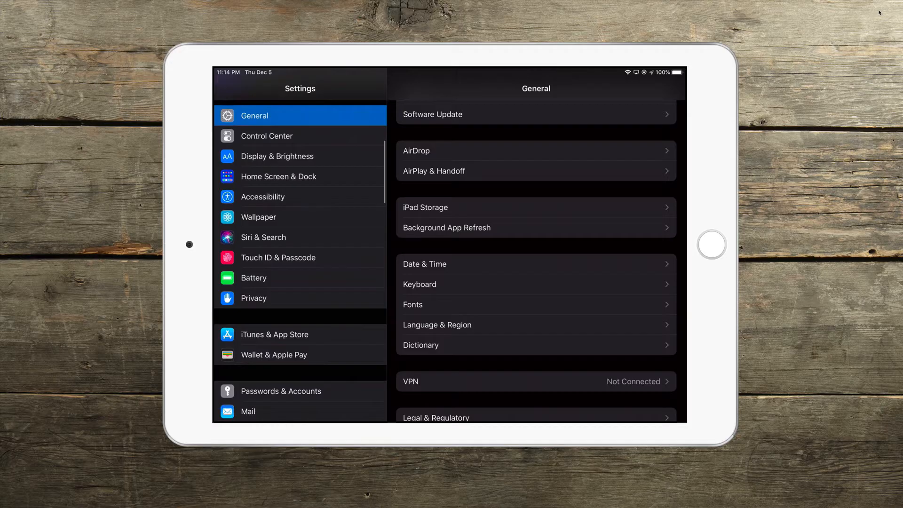
pyautogui.scroll(-3)
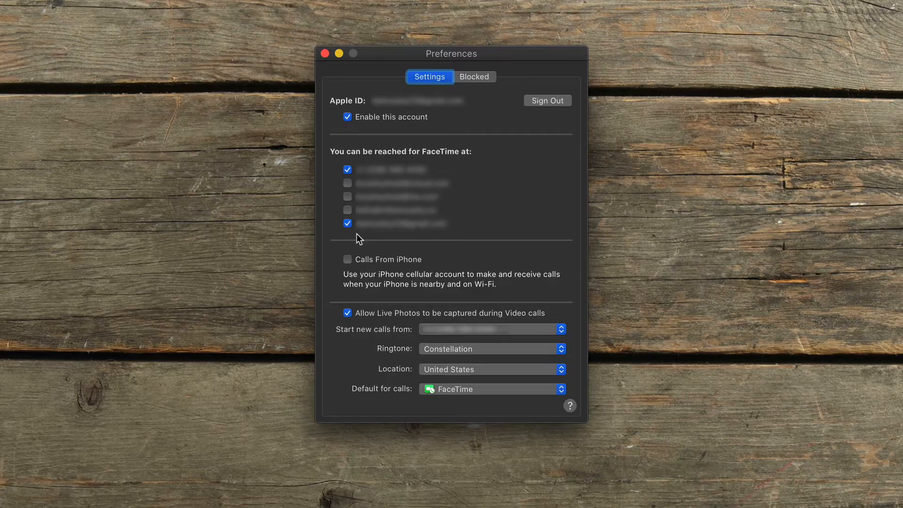
pyautogui.click(347, 260)
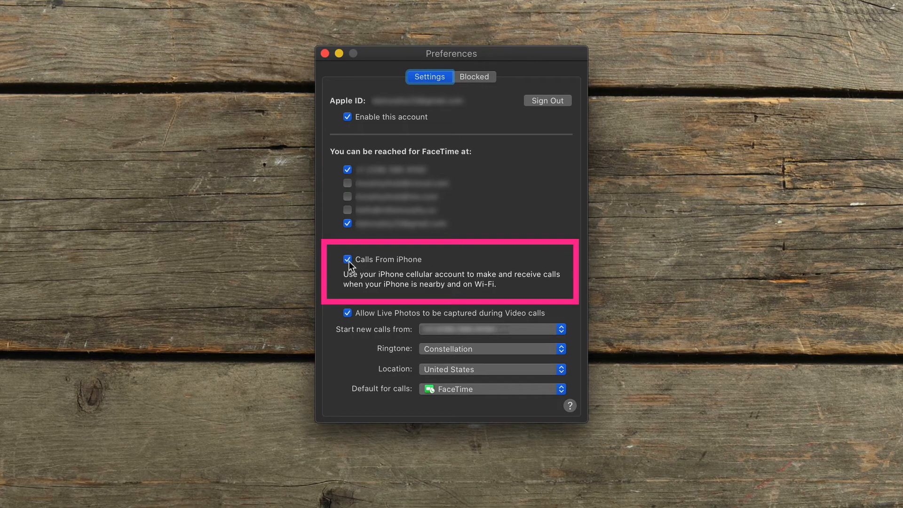
pyautogui.click(347, 260)
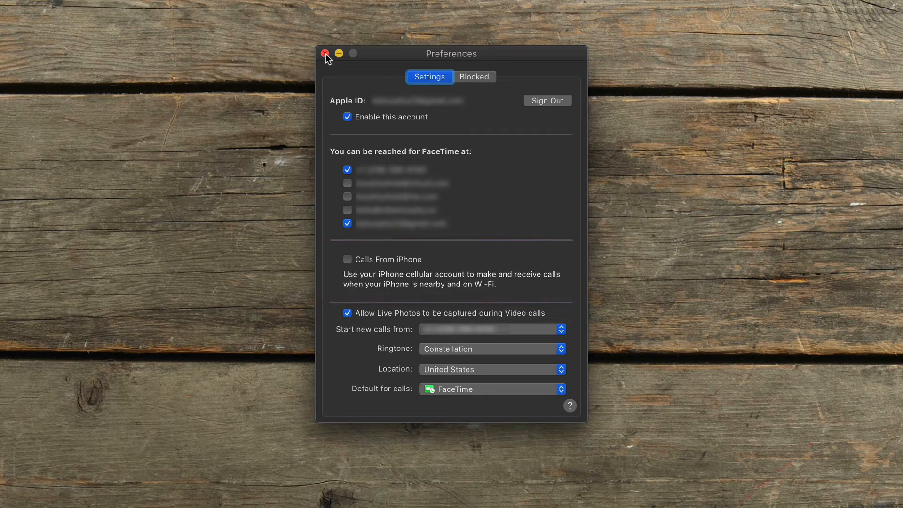
pyautogui.click(325, 54)
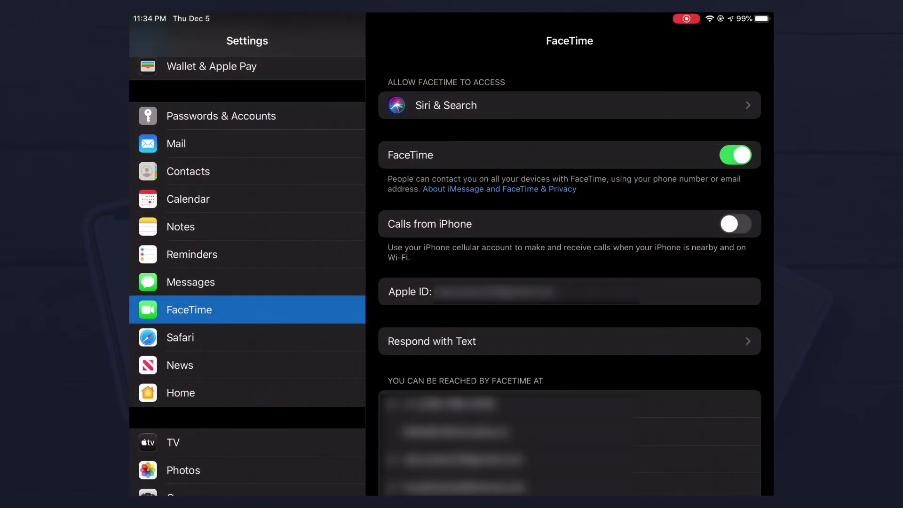
# Step: Toggle the Calls from iPhone switch on the FaceTime settings page
pyautogui.click(735, 224)
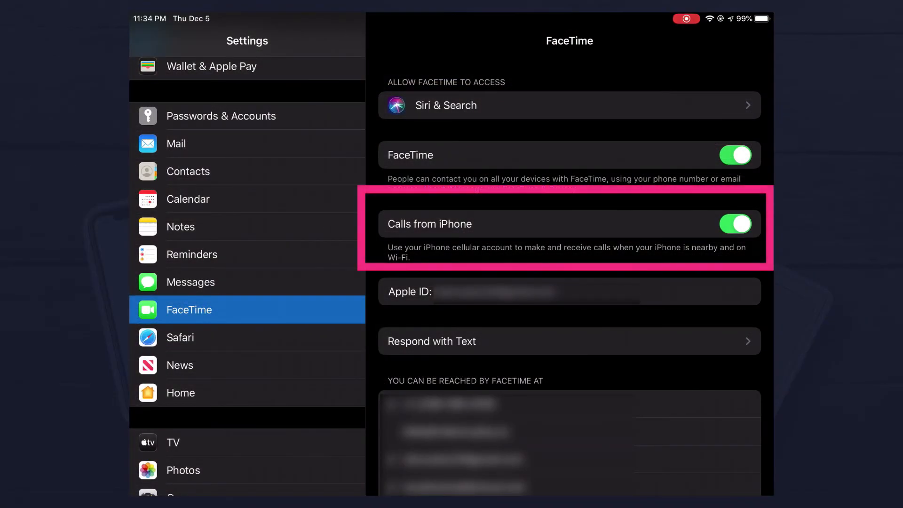
pyautogui.click(735, 224)
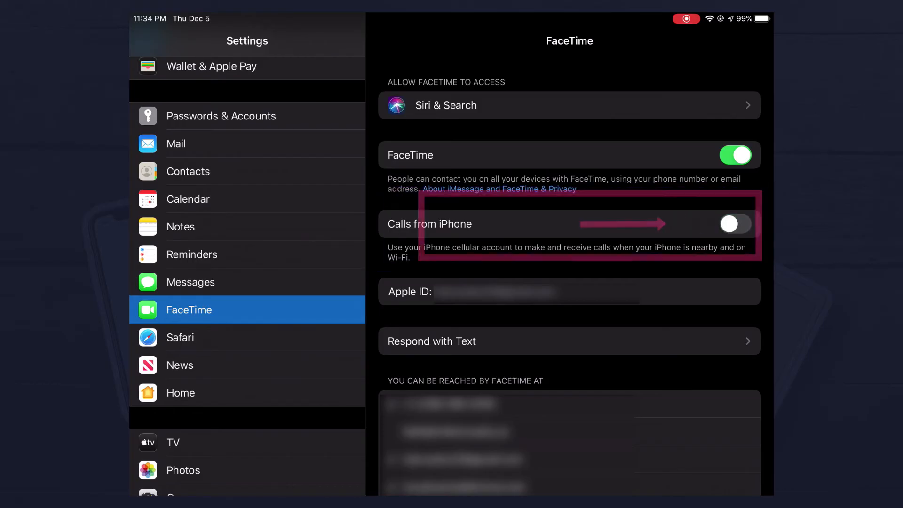
pyautogui.click(736, 224)
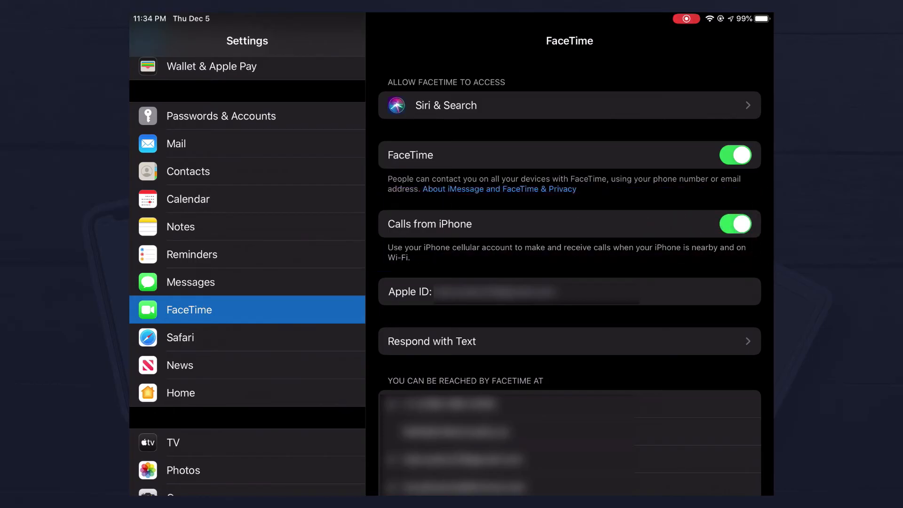